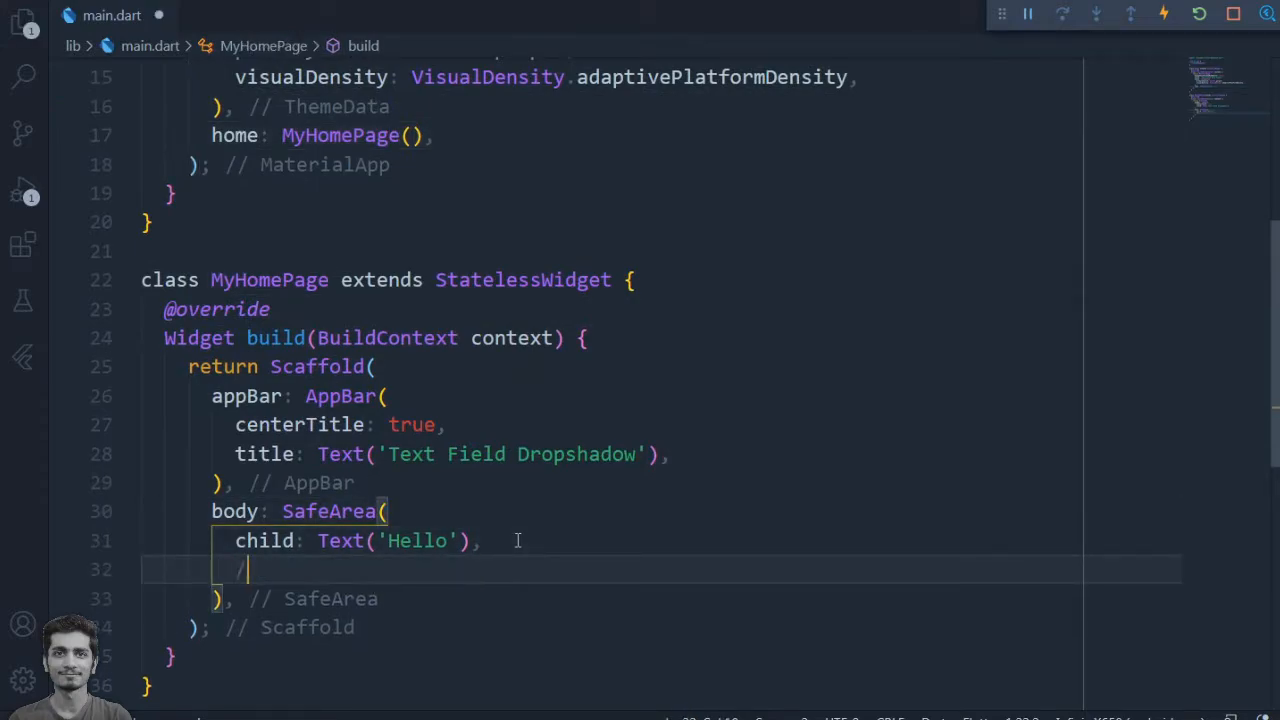
# - Add a comment and a centered Column with CrossAxisAlignment.start holding a 'First Field' Text label
pyautogui.write('/Lets first create the Column in which we place text field')
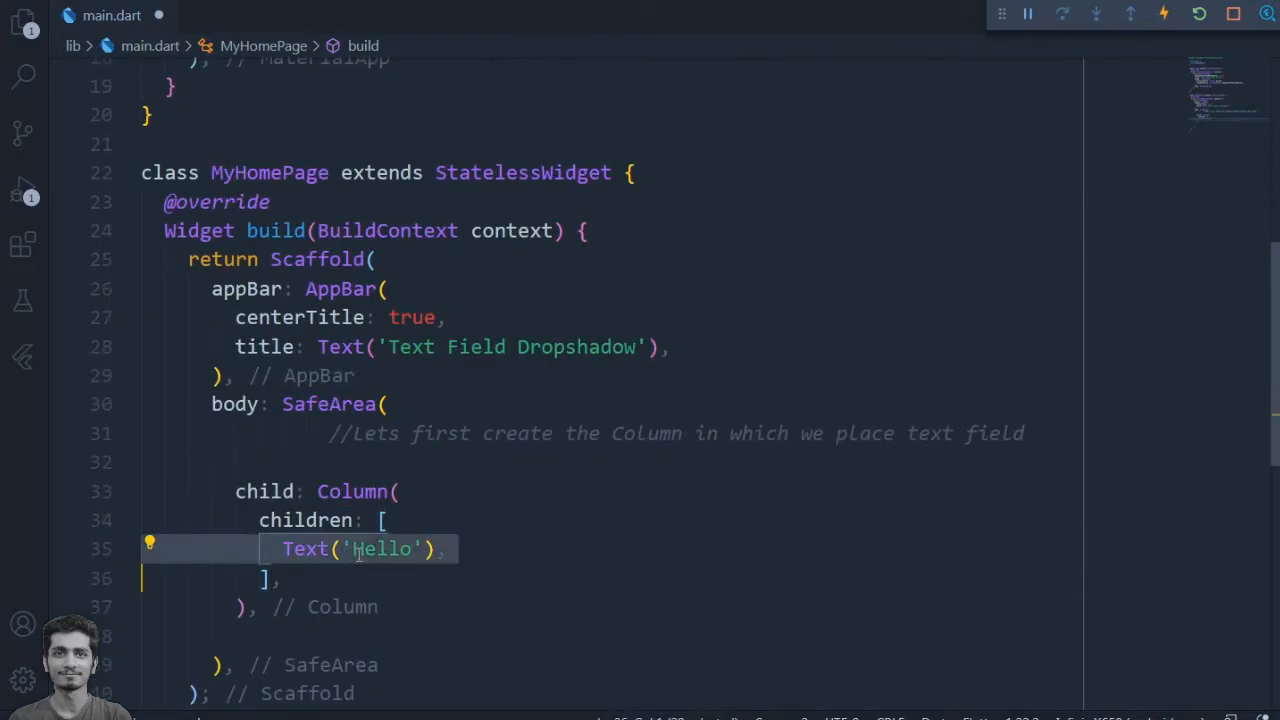
pyautogui.write("first Field'),")
pyautogui.write('crossAxisAlignment: CrossAxis,')
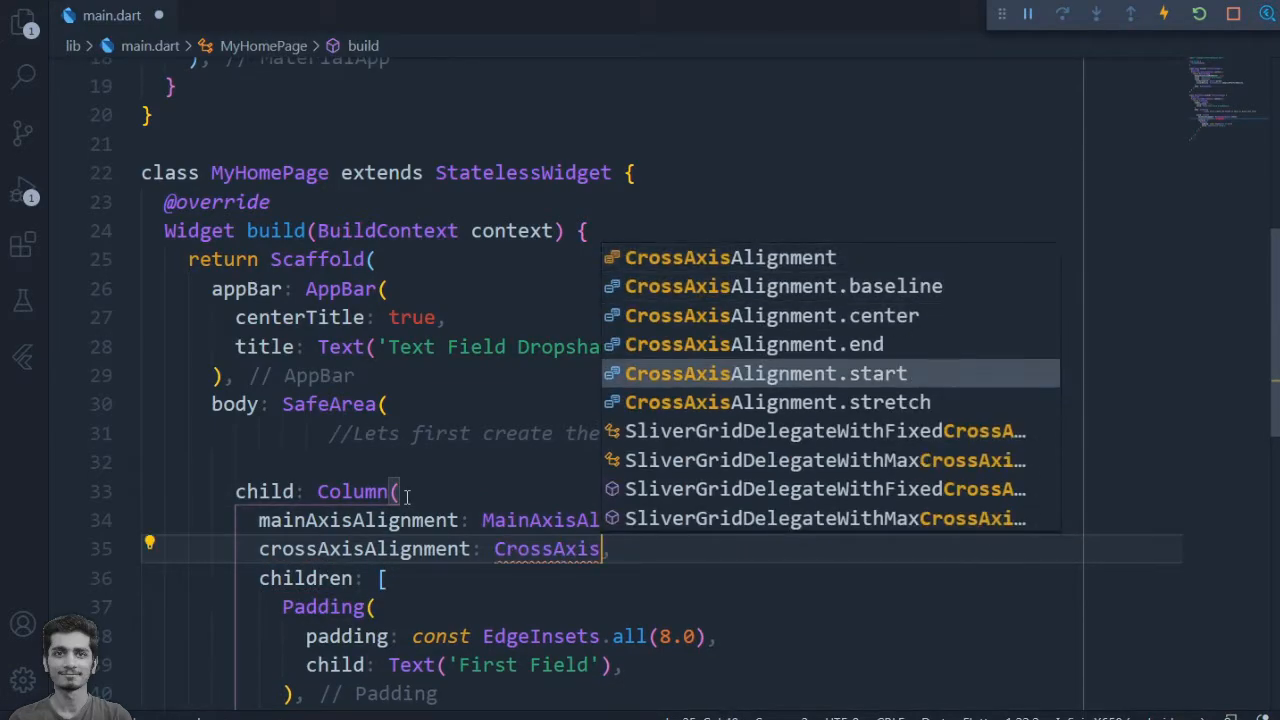
pyautogui.click(768, 374)
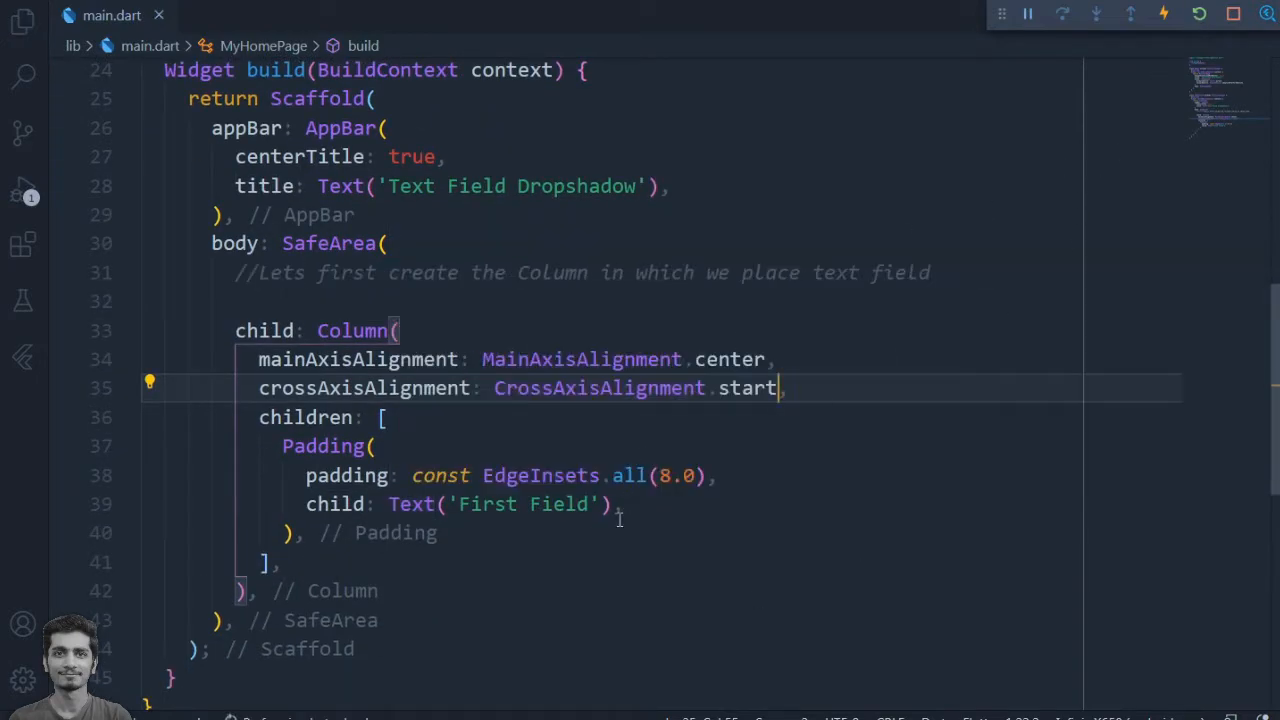
# - Wrap the Column in Padding of 20.0 via the quick fix and start the next comment
pyautogui.click(150, 328)
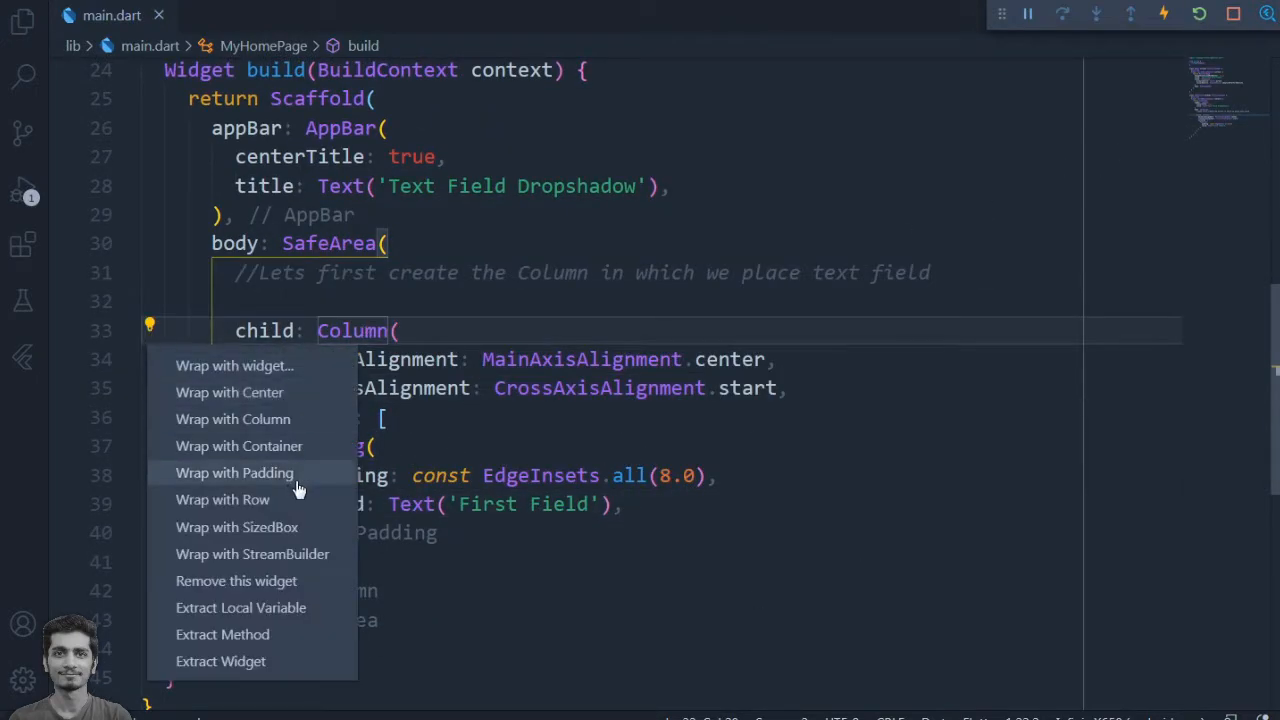
pyautogui.click(234, 472)
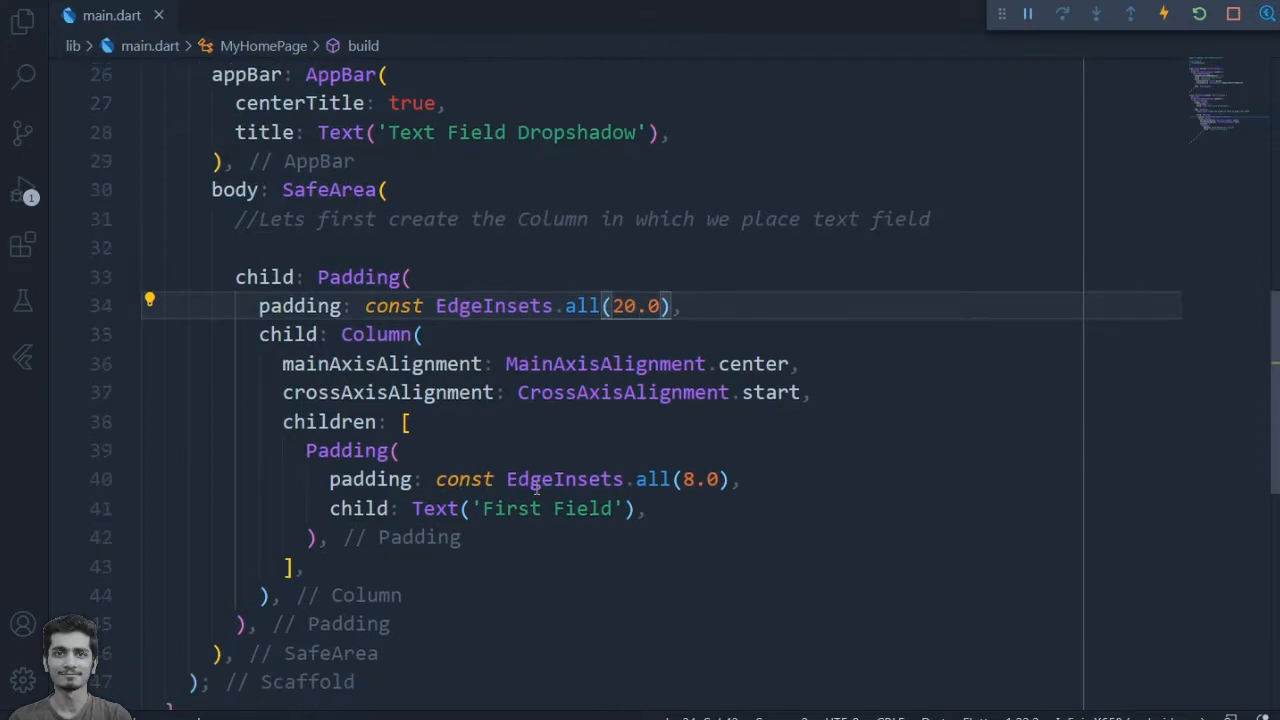
pyautogui.write('//Lets add first')
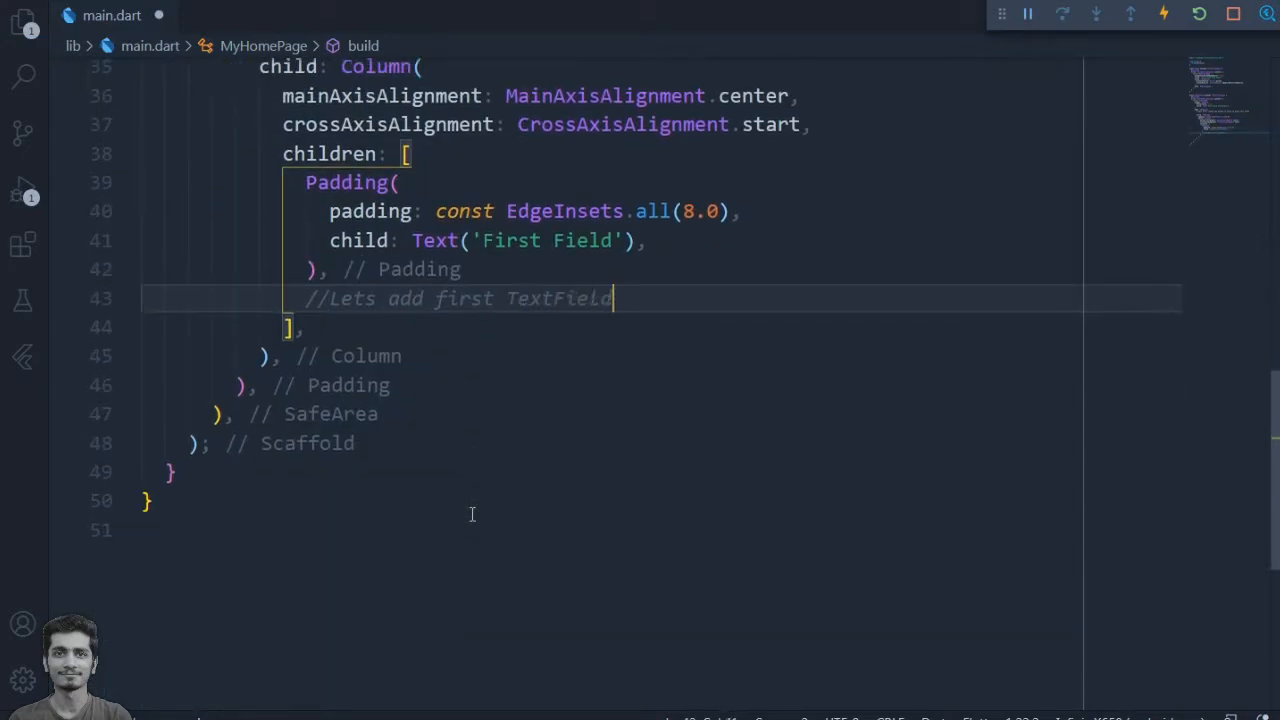
# - Insert a TextField under the First Field label and start the Second Field label with its TextField
pyautogui.write('TextField')
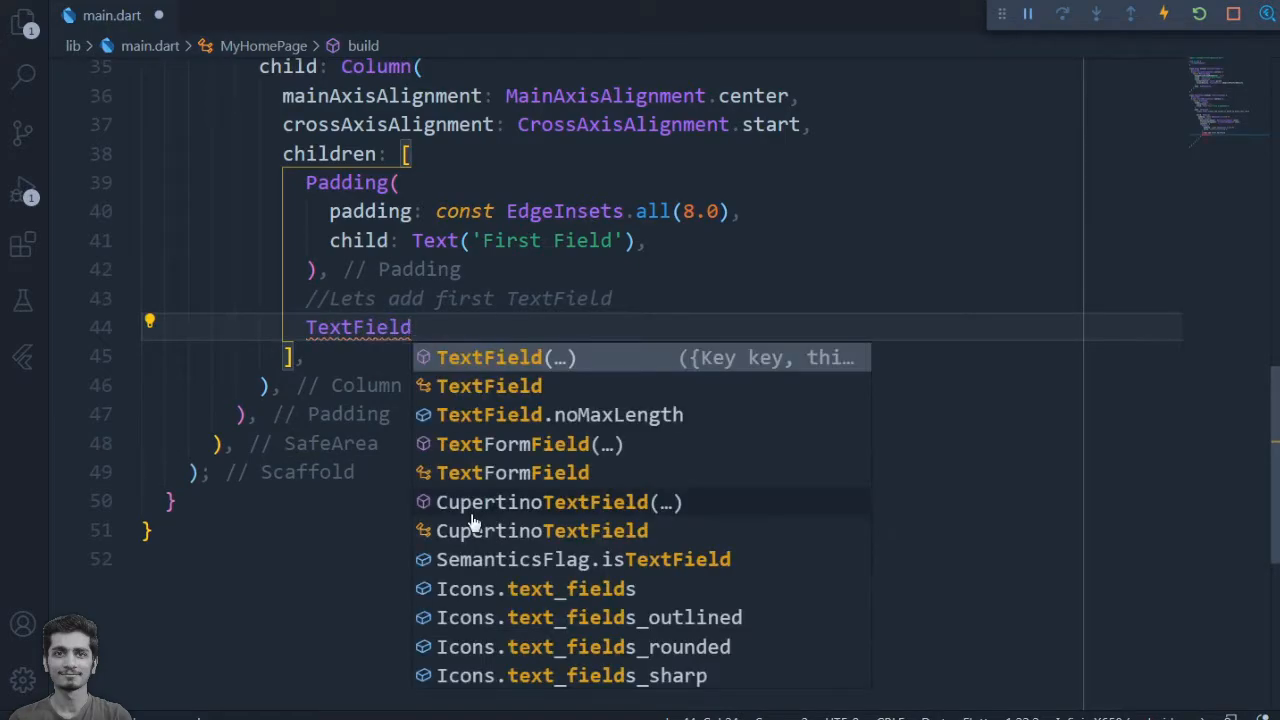
pyautogui.click(488, 356)
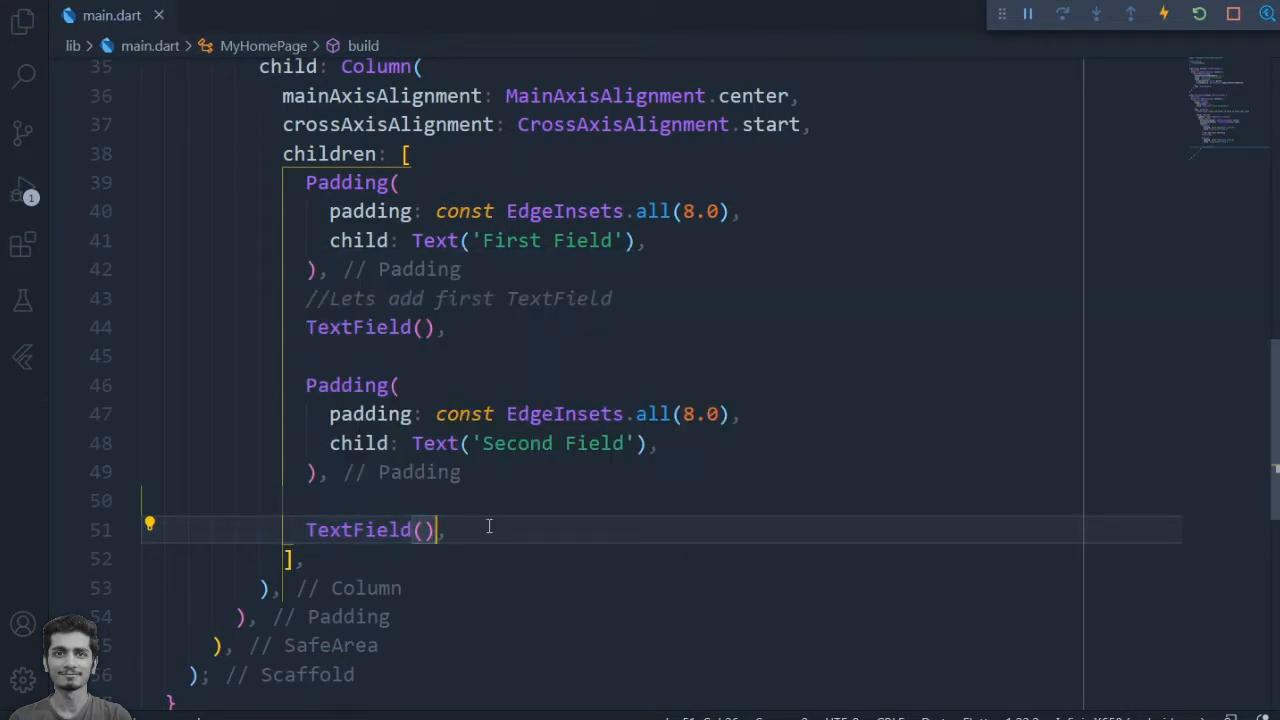
pyautogui.write('Tou')
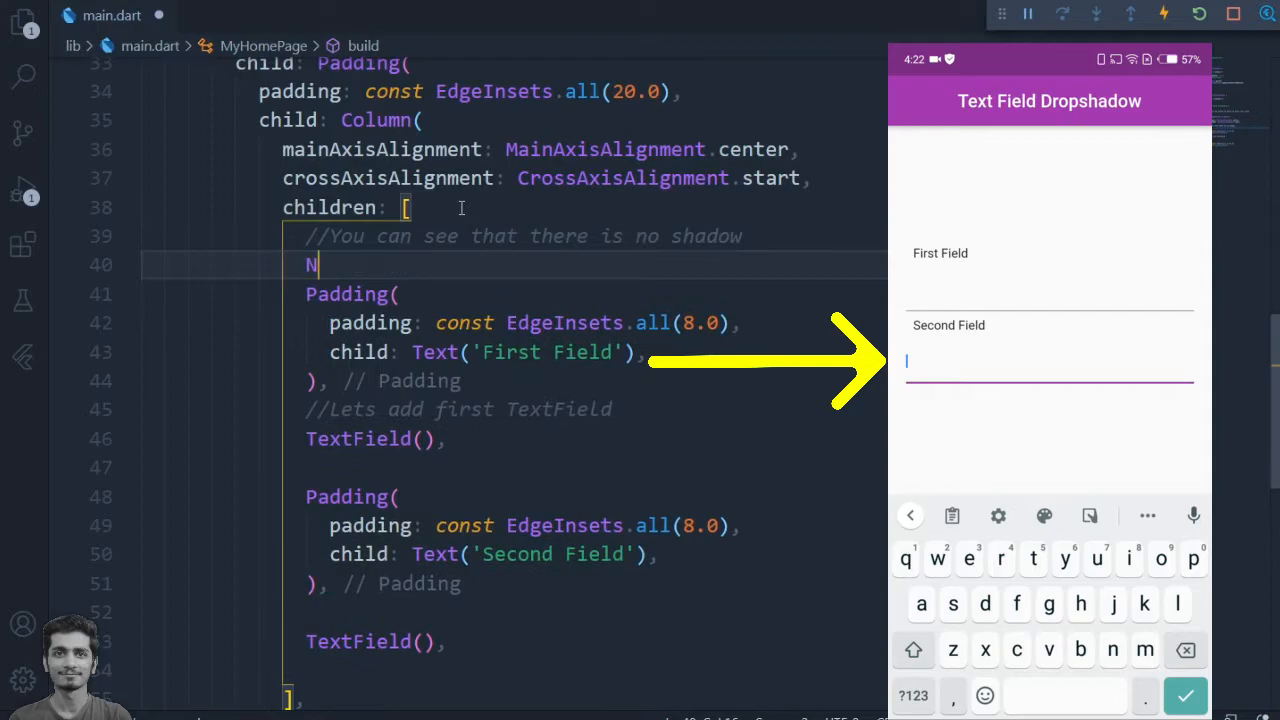
# - Comment that no shadows show yet and rename the first label to 'Lets use Material For Shadow'
pyautogui.write('/Now Lets add shadows')
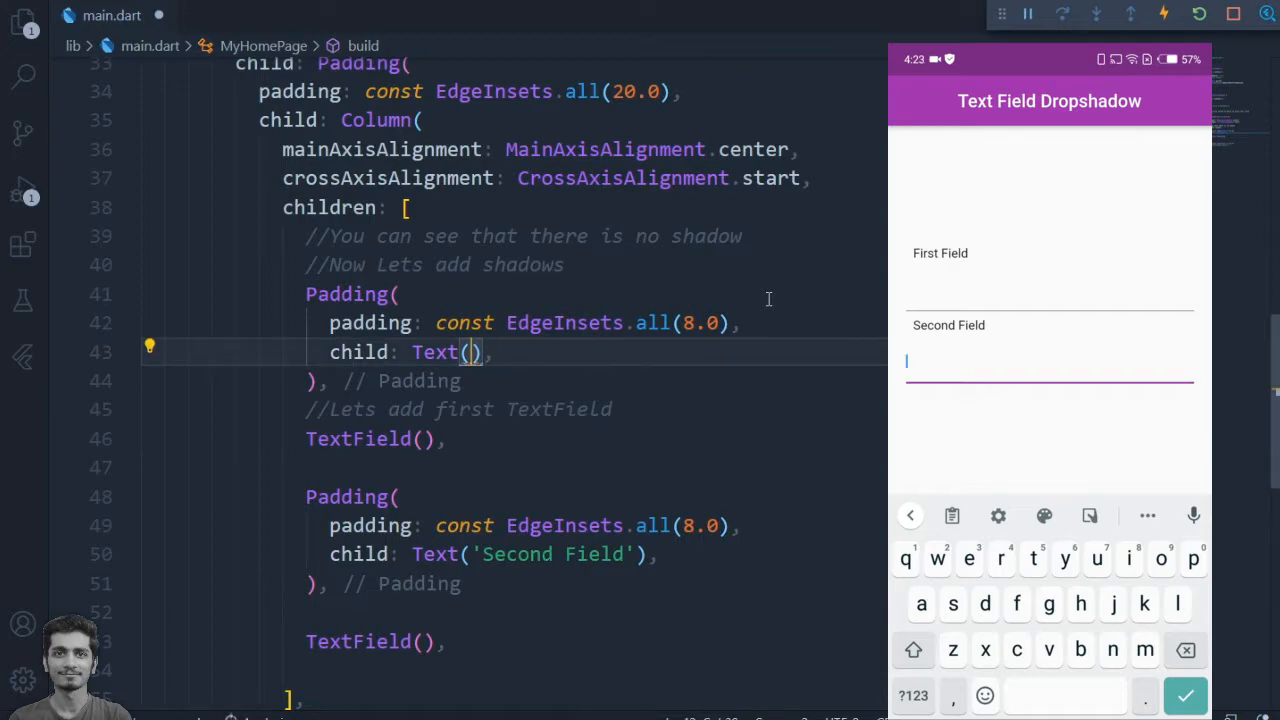
pyautogui.write("'Lets use Material For Shadow")
pyautogui.write('//')
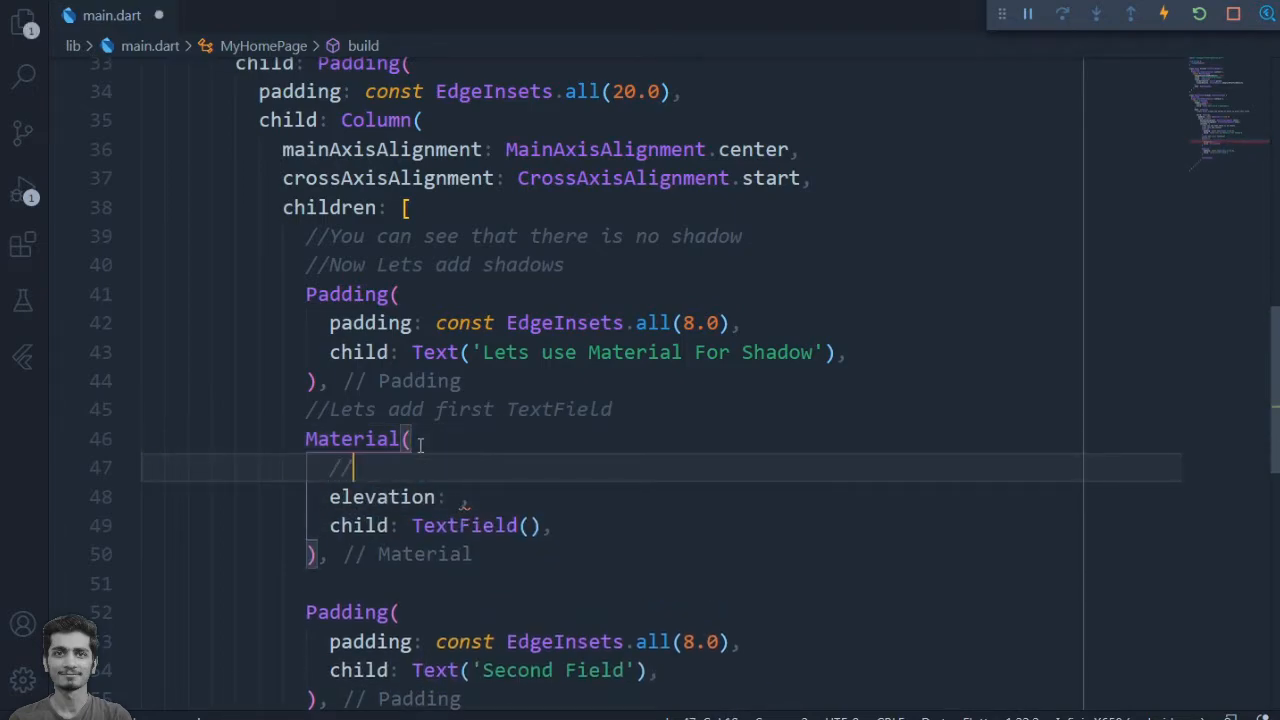
# - Give the wrapping Material elevation 18 with comments explaining the elevation shadow
pyautogui.write('elevation will add drop shadow')
pyautogui.click(754, 498)
pyautogui.write(' 18,')
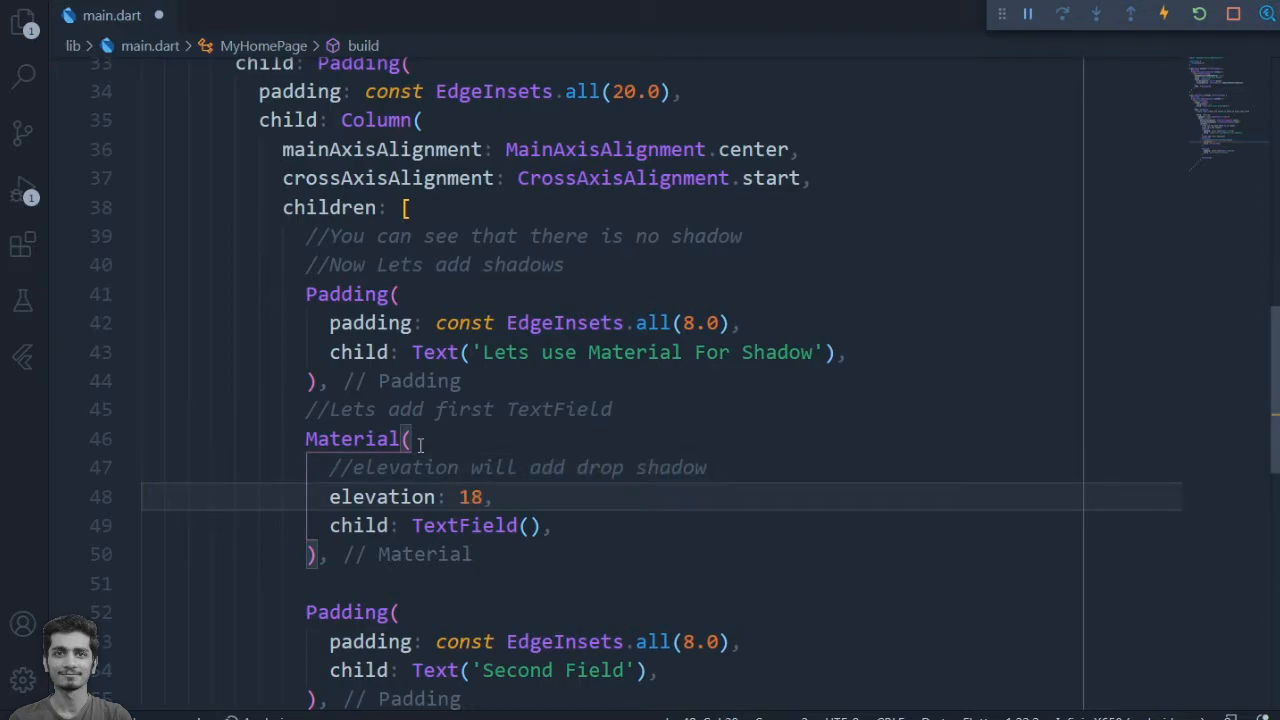
pyautogui.write('dr')
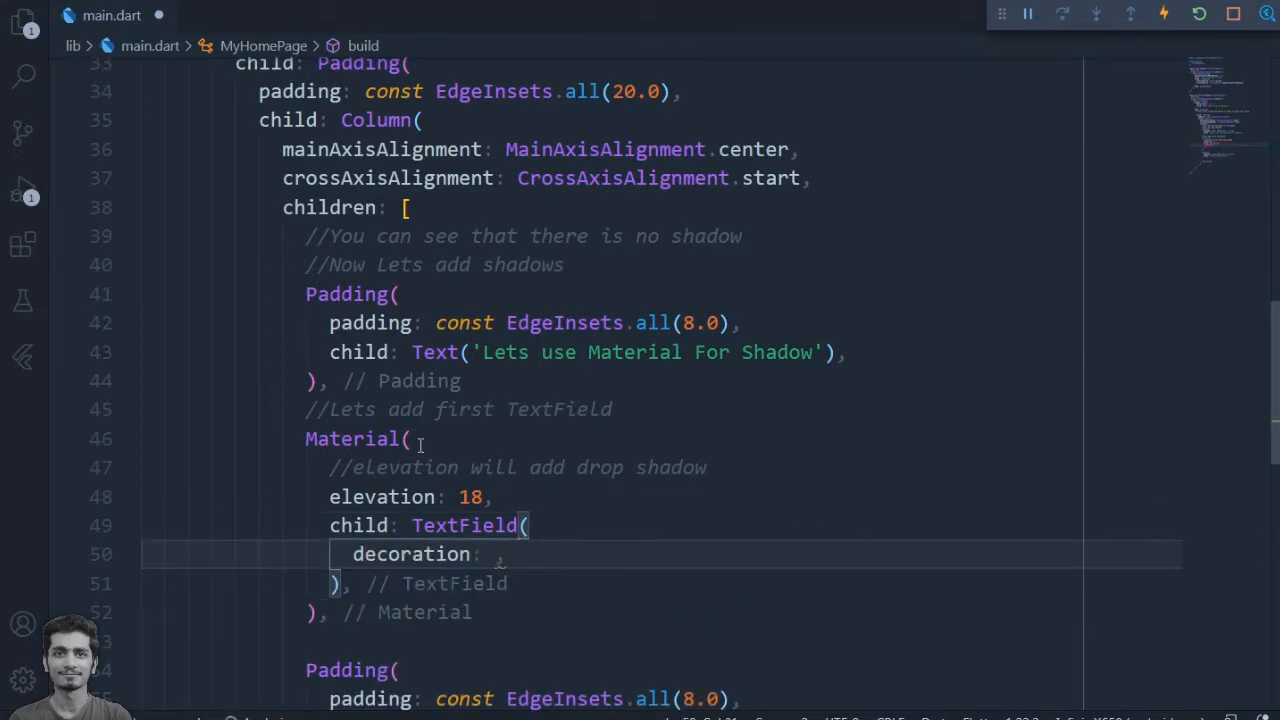
pyautogui.write('//Letst add some docoration')
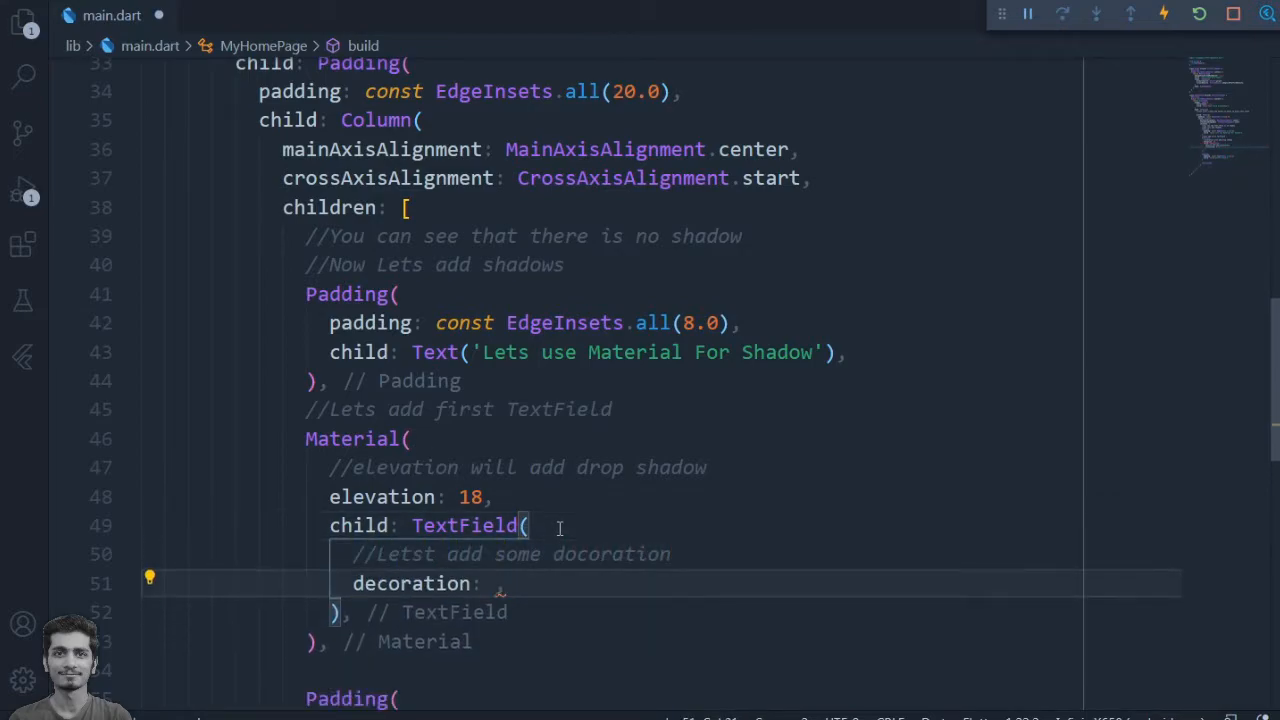
# - Add InputDecoration(fillColor: Colors.white, filled: true) to the TextField and comment the shadow colour
pyautogui.write('InputDecoration()')
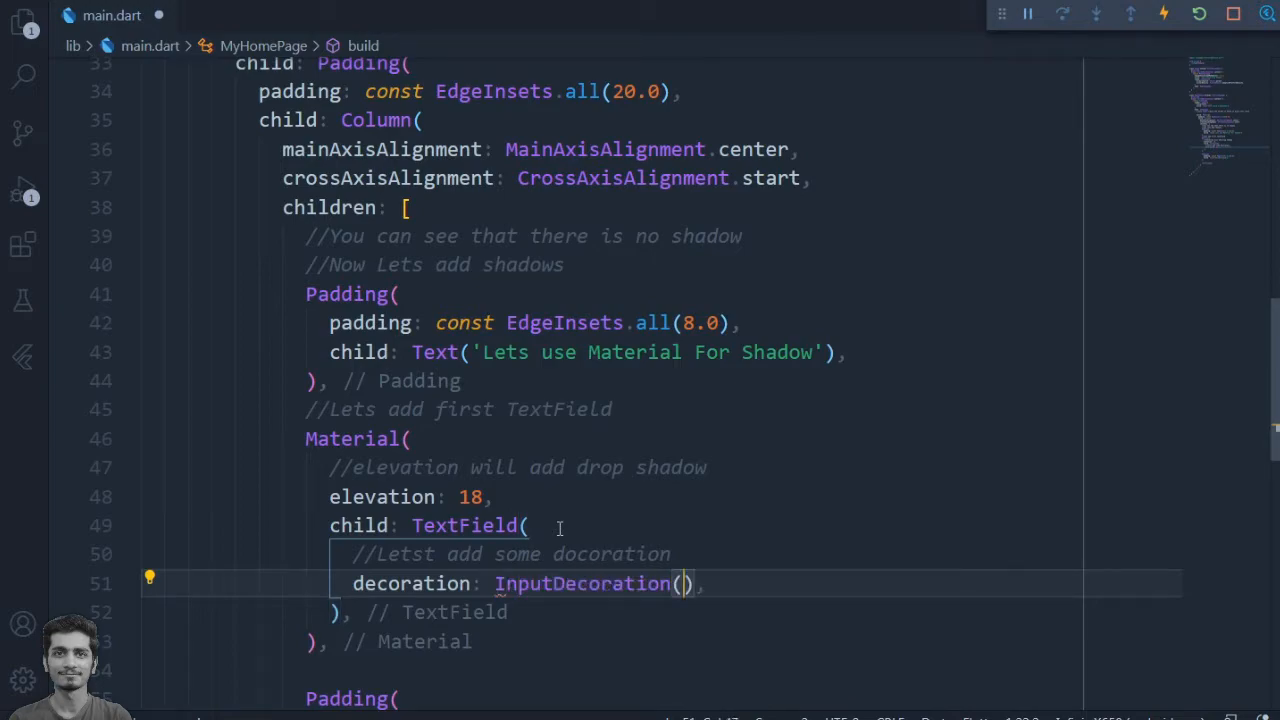
pyautogui.write('fillColor: Colors.white,')
pyautogui.write('shadowColor:')
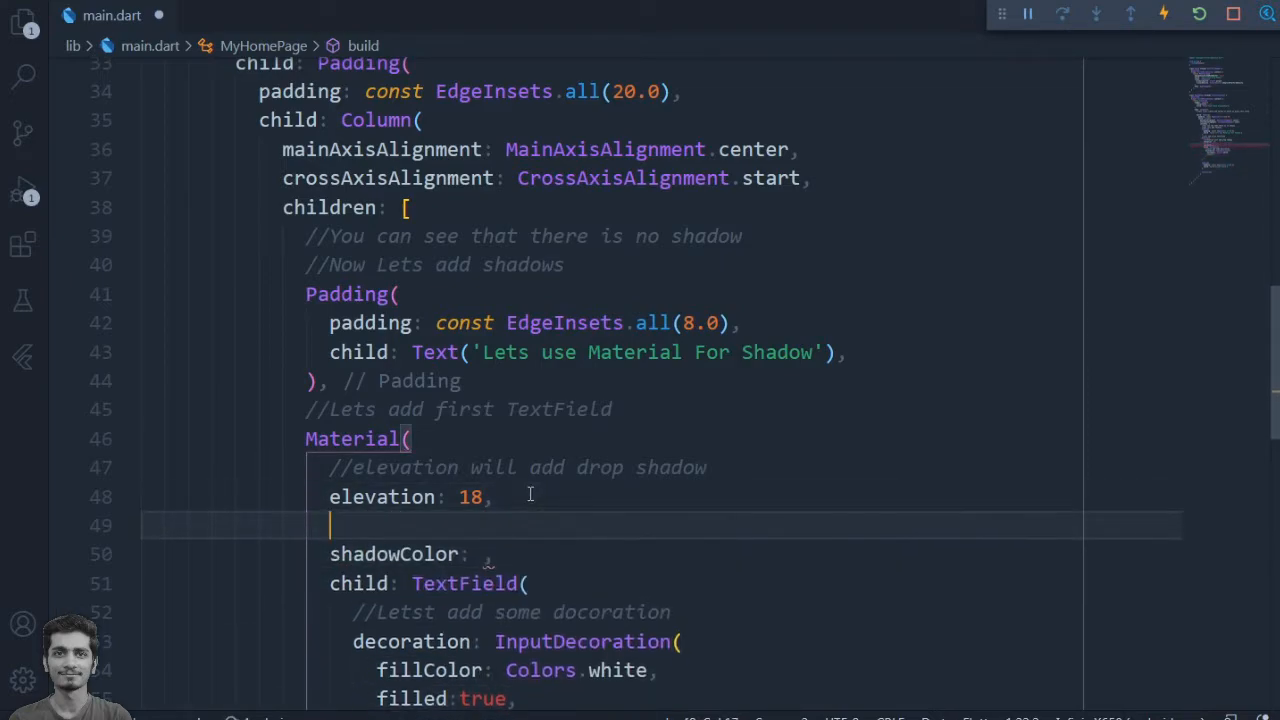
pyautogui.write('//This is the shadow color')
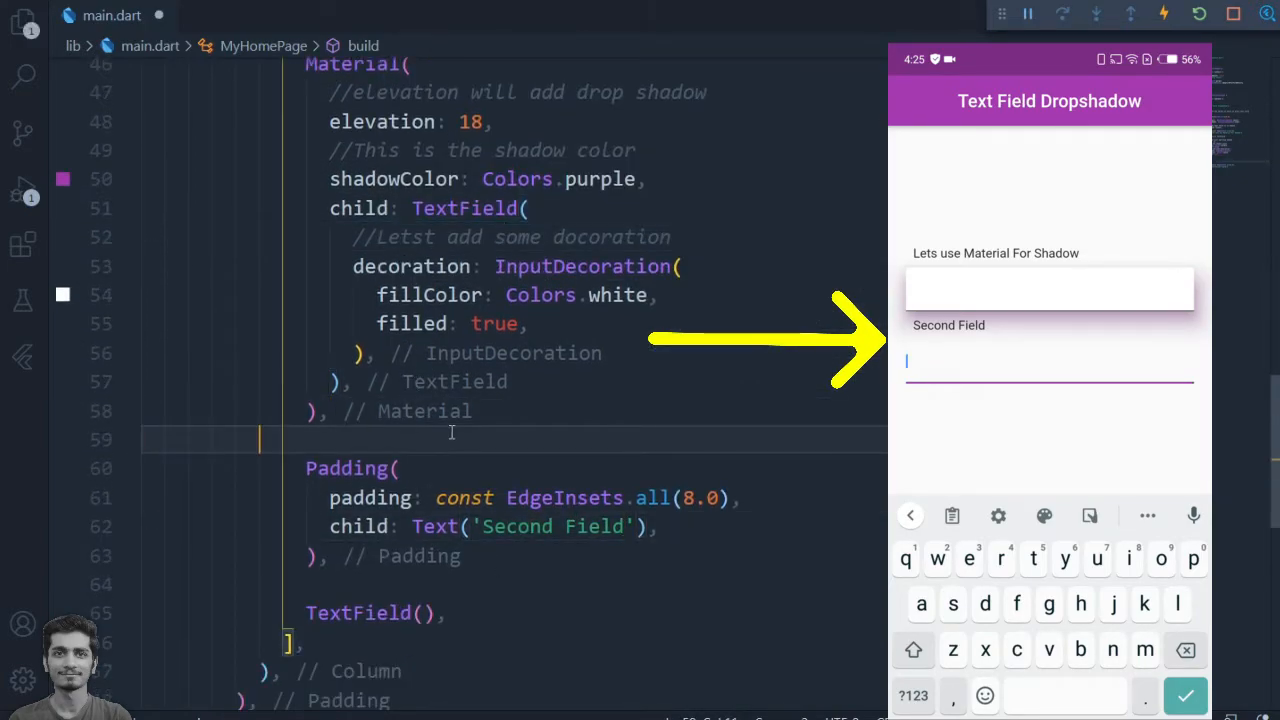
# - Comment about using Container for shadow and rename the second label to 'Using Conatainer For Shadow'
pyautogui.write('//Lets see ho')
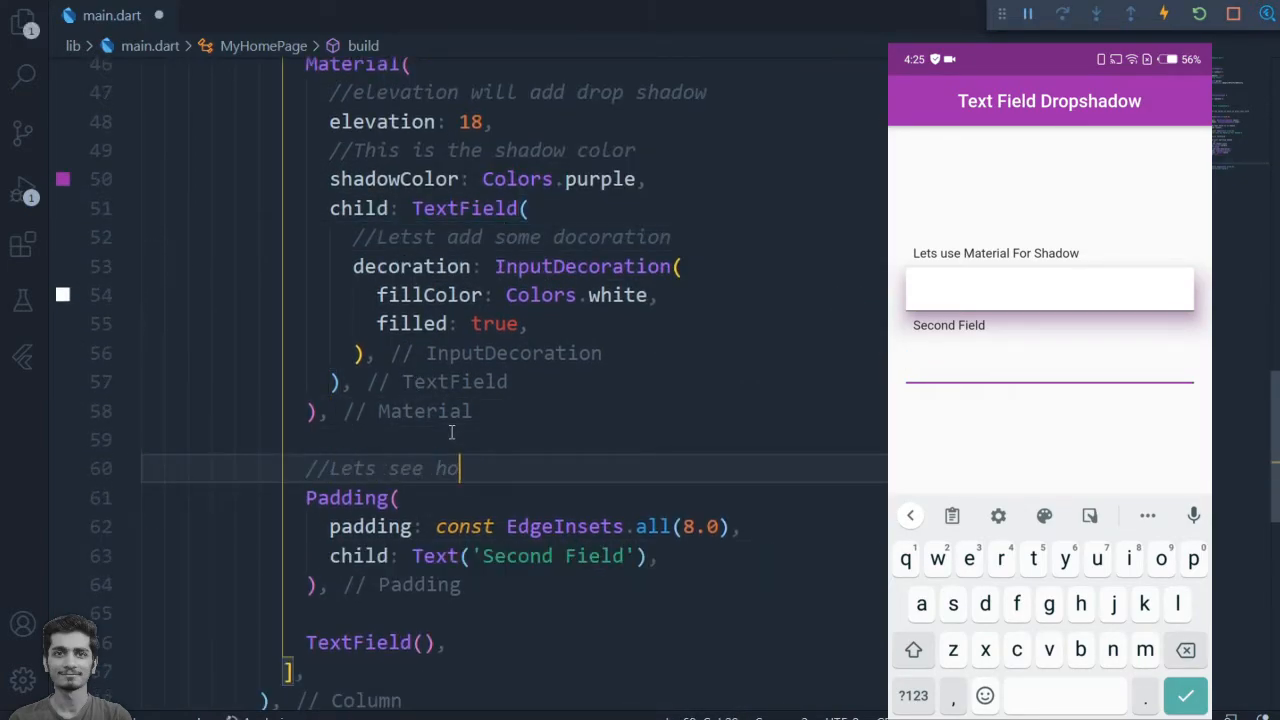
pyautogui.write('w we can use Container for shadow')
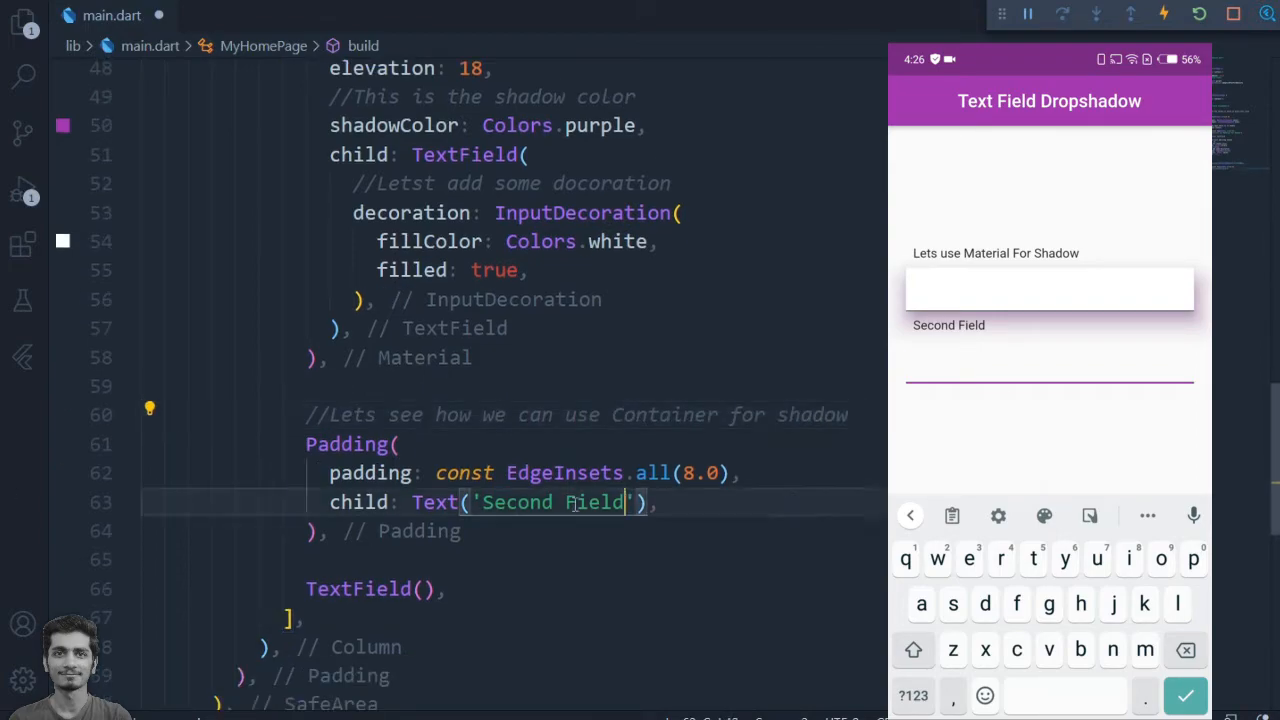
pyautogui.write('Using Conatainer')
pyautogui.write('decoration: BoxDecoration(),')
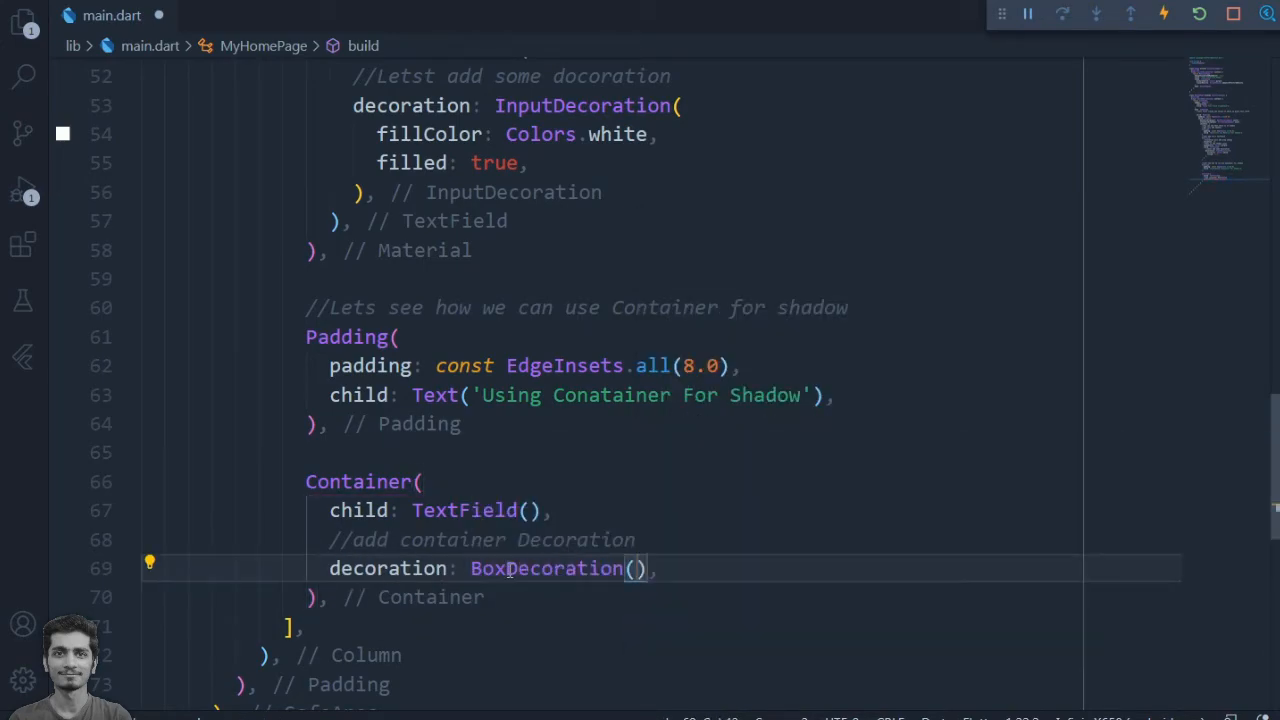
# - Add boxShadow with BoxShadow color black38, blurRadius 25, Offset(0, 10), commenting what dx and dy mean
pyautogui.write('boxShadow: [\\n  BoxShad')
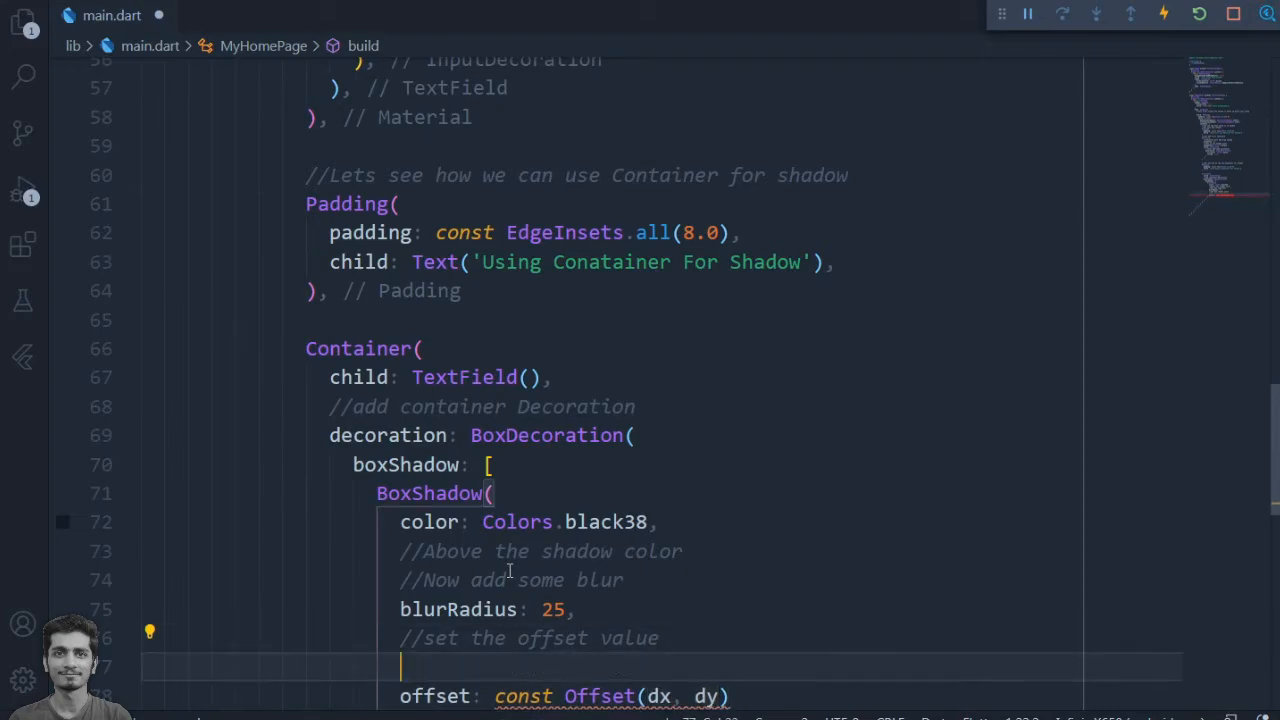
pyautogui.write('//dx represent x axis')
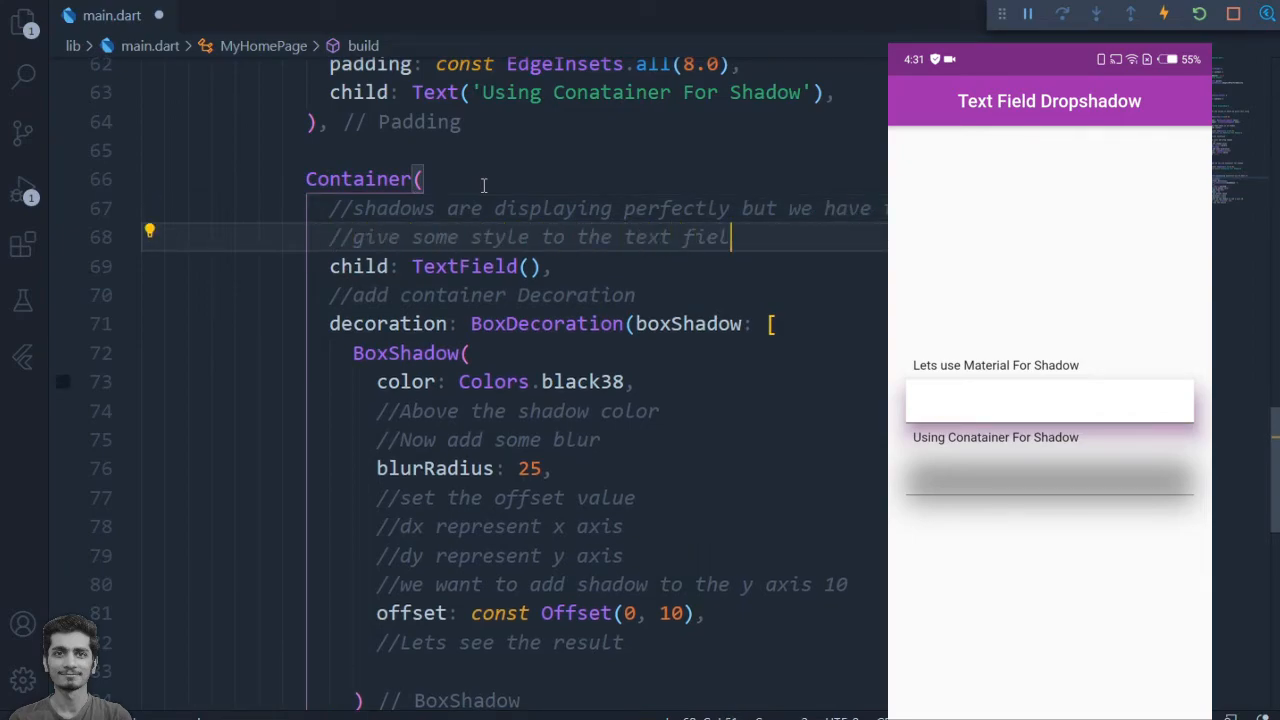
# - Start the second TextField's decoration: InputDecoration after a styling comment
pyautogui.write('decoration: I')
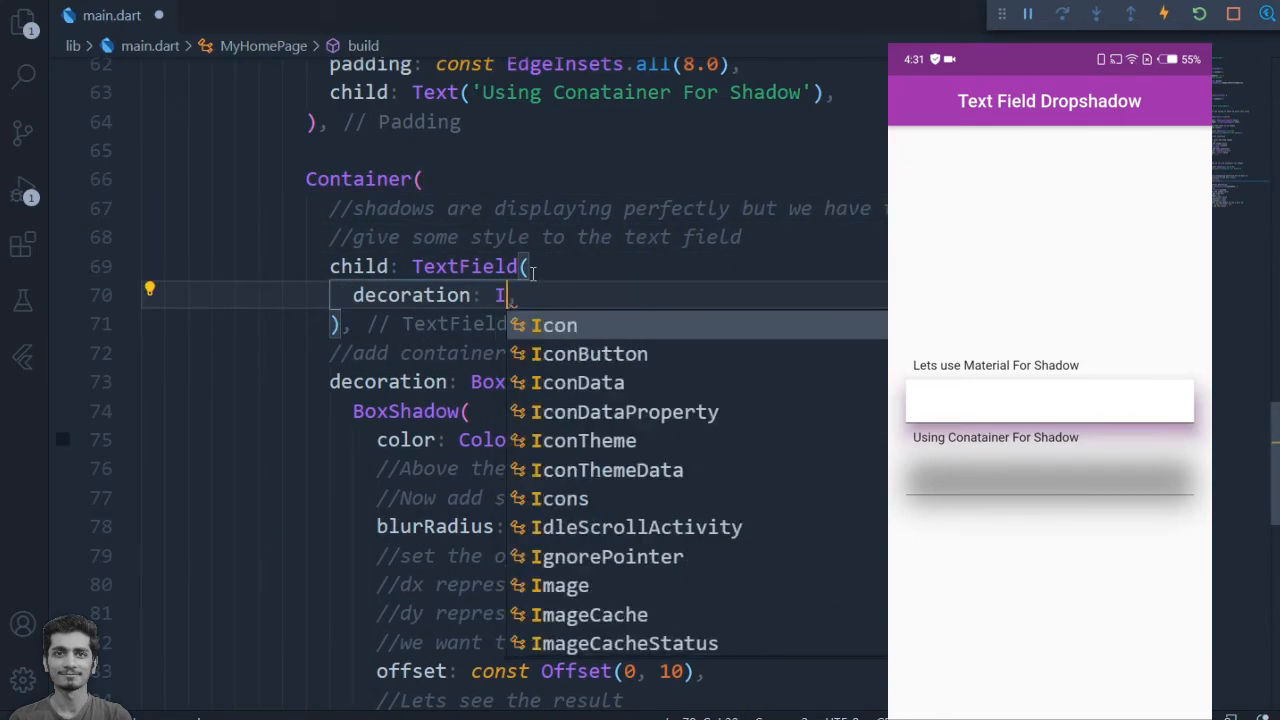